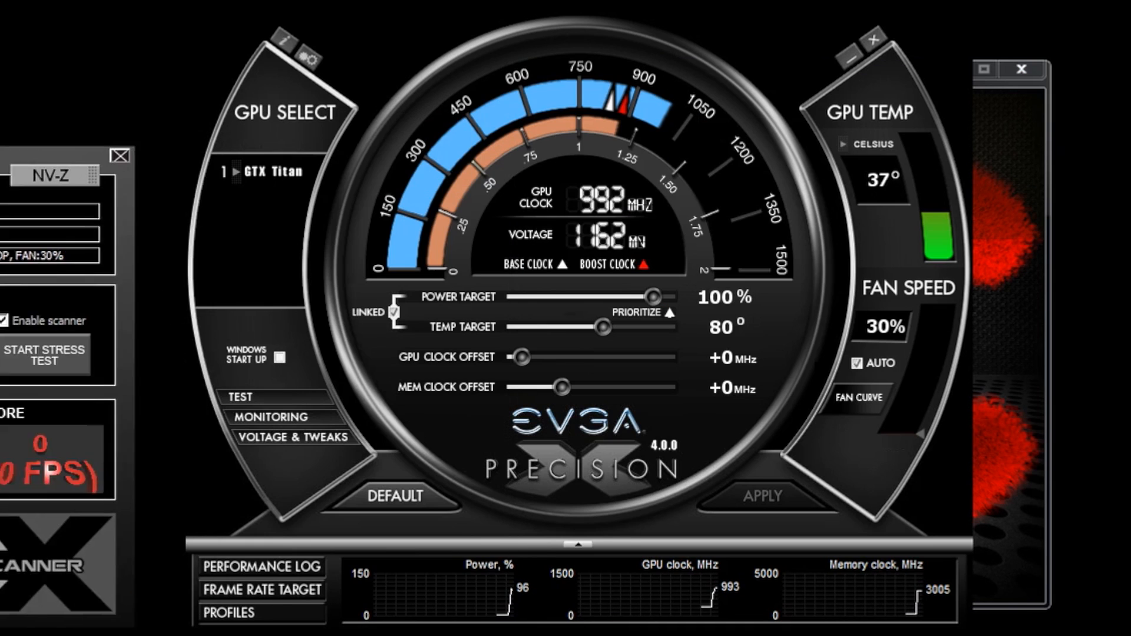
Step: Unlink the targets, set Power Target to 104% and Temp Target to 80°, and apply
left_click(45, 353)
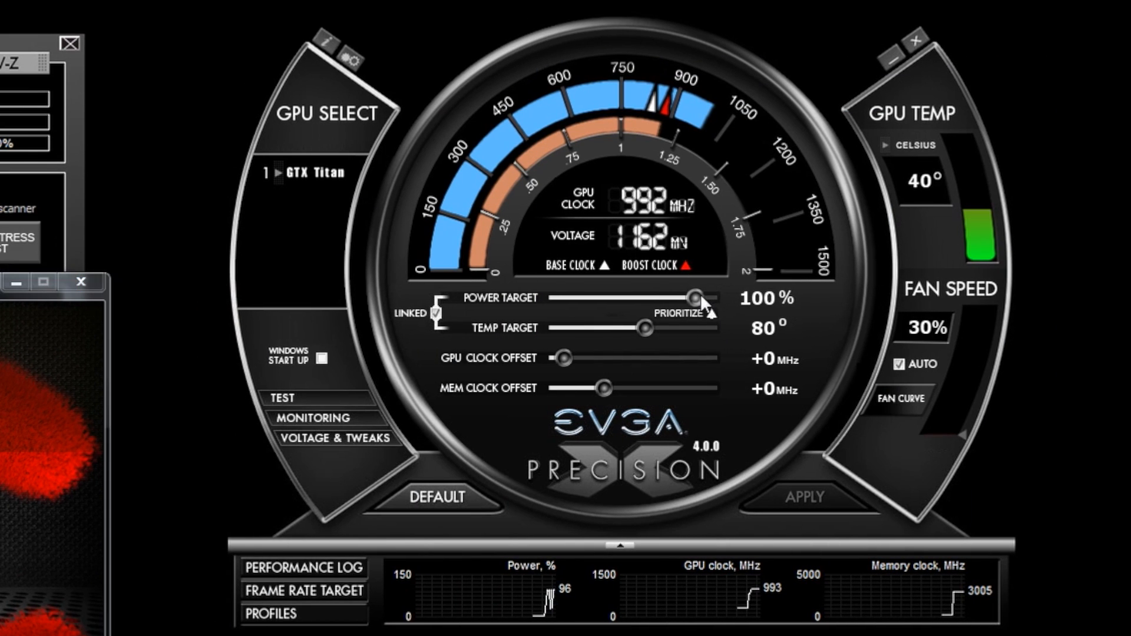
mouse_move(696, 298)
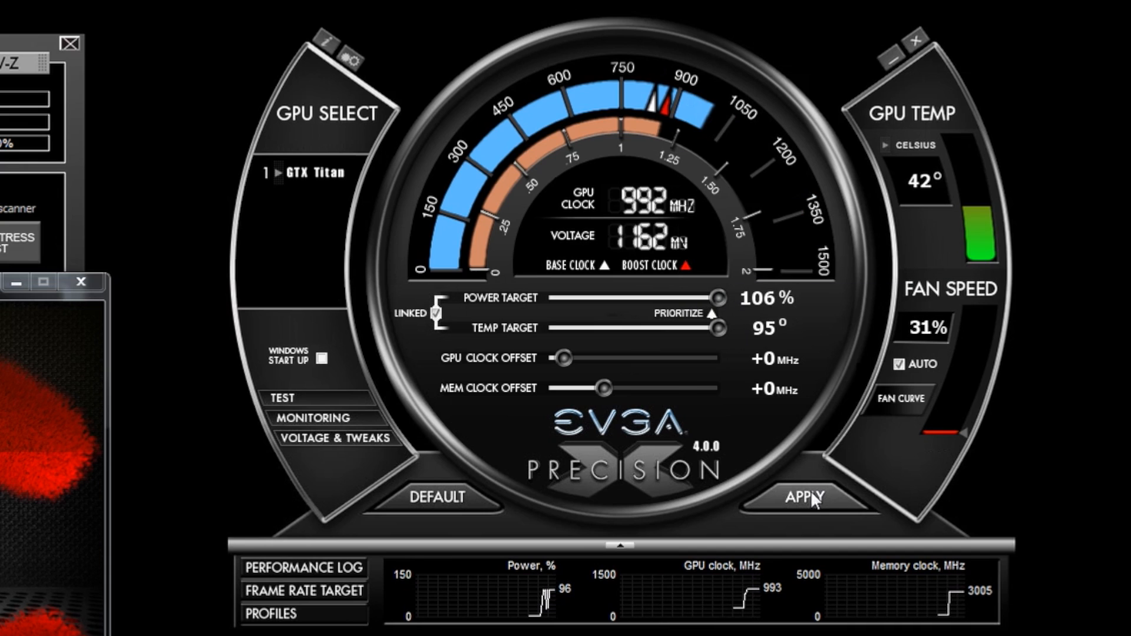
left_click(803, 498)
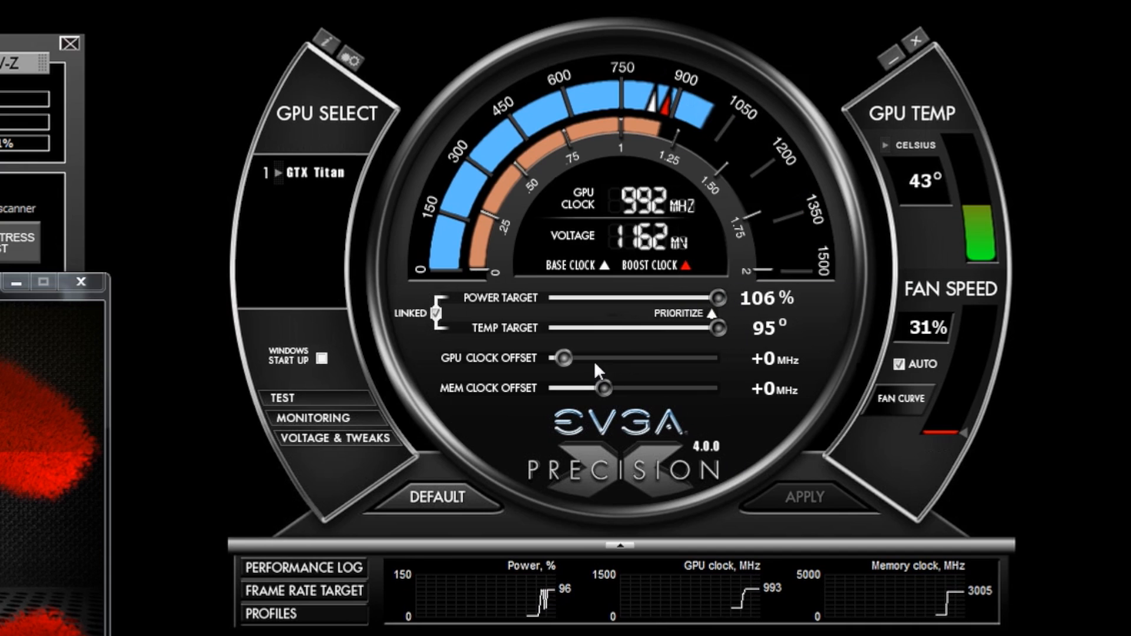
mouse_move(512, 331)
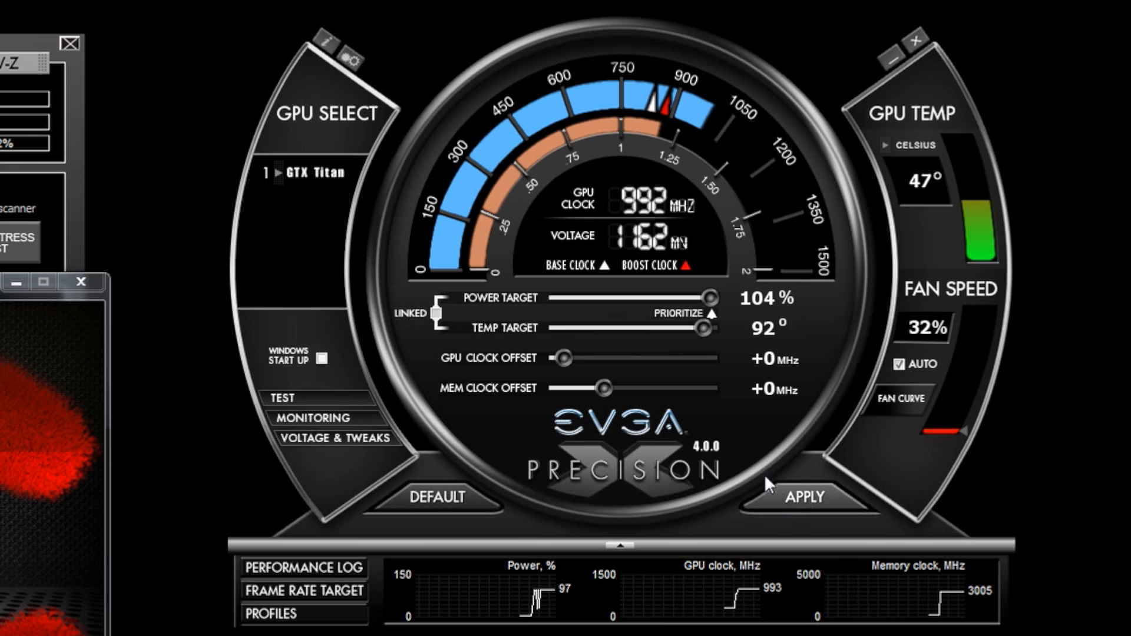
left_click_drag(700, 328, 667, 328)
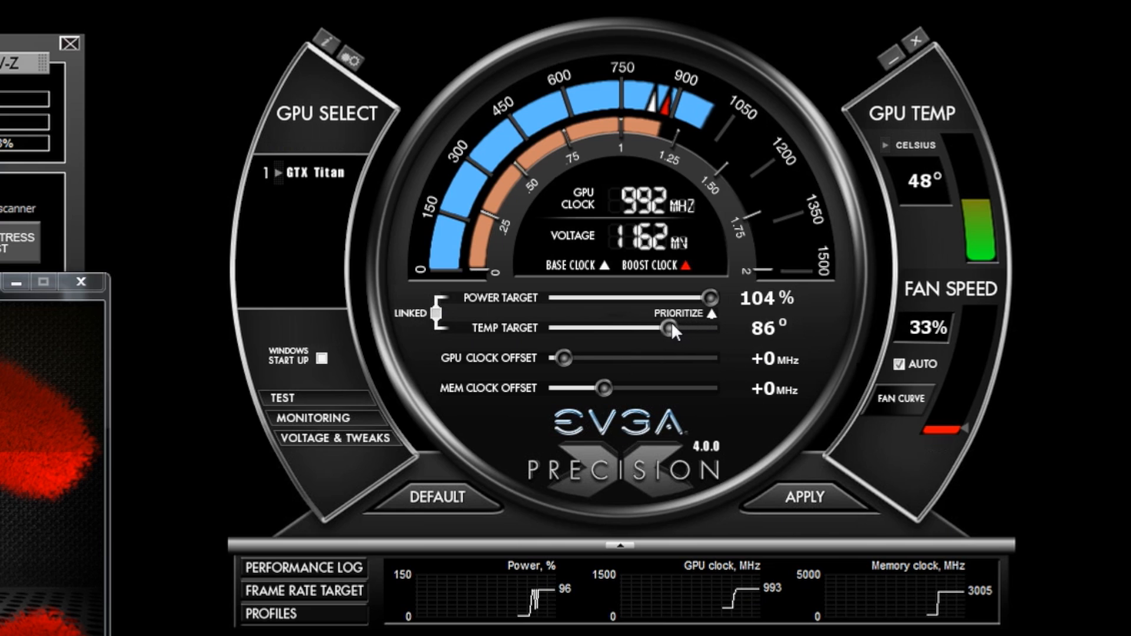
left_click_drag(667, 329, 636, 329)
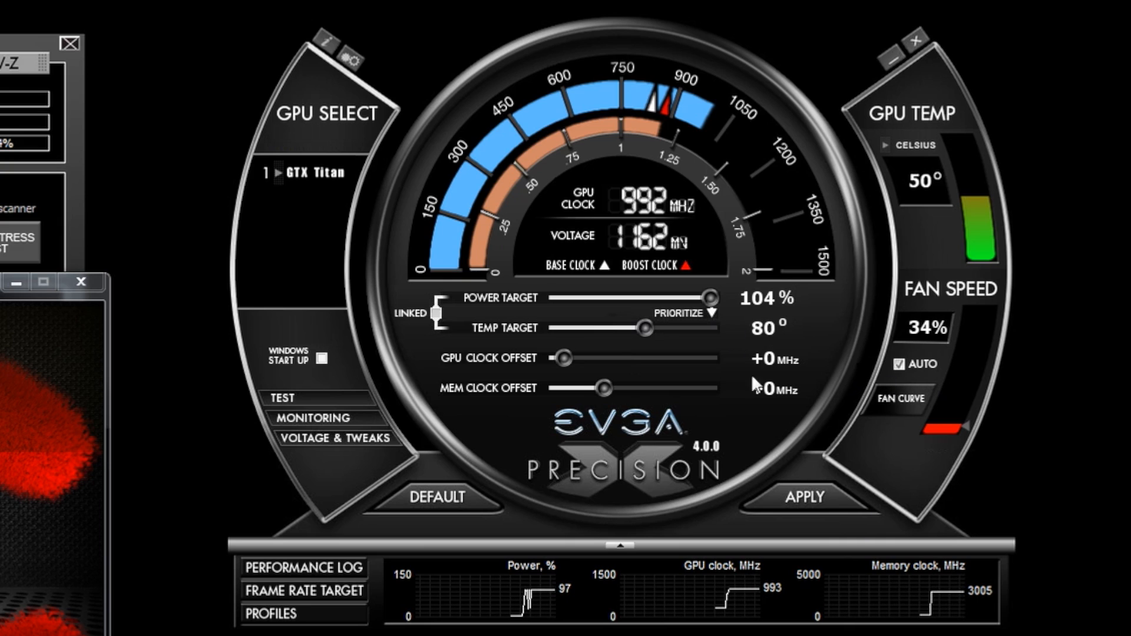
left_click(806, 498)
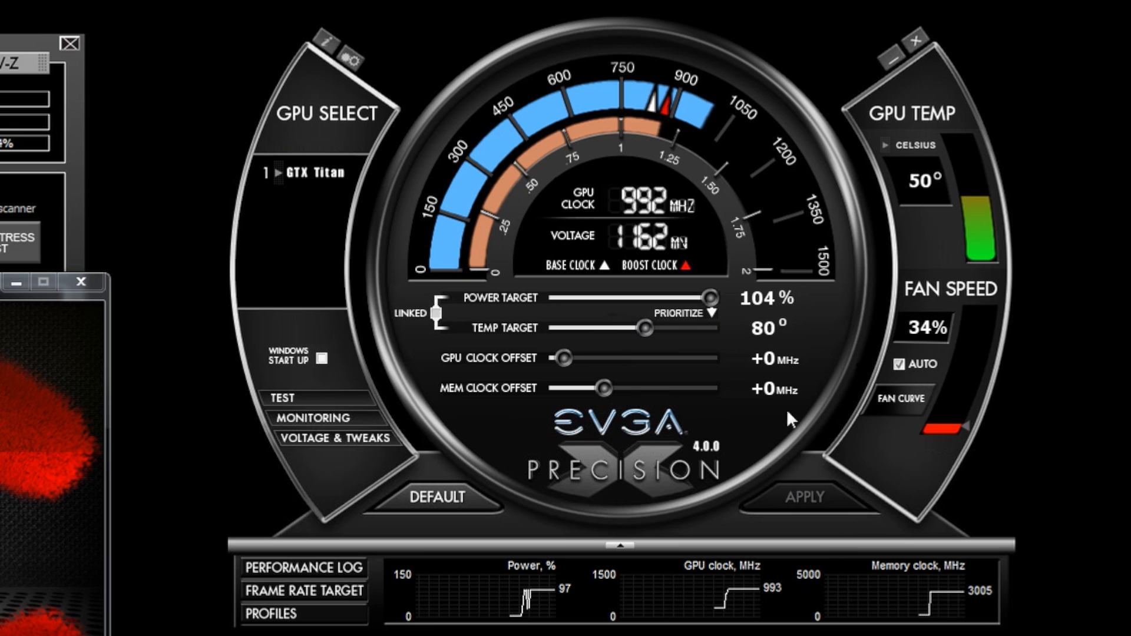
mouse_move(768, 335)
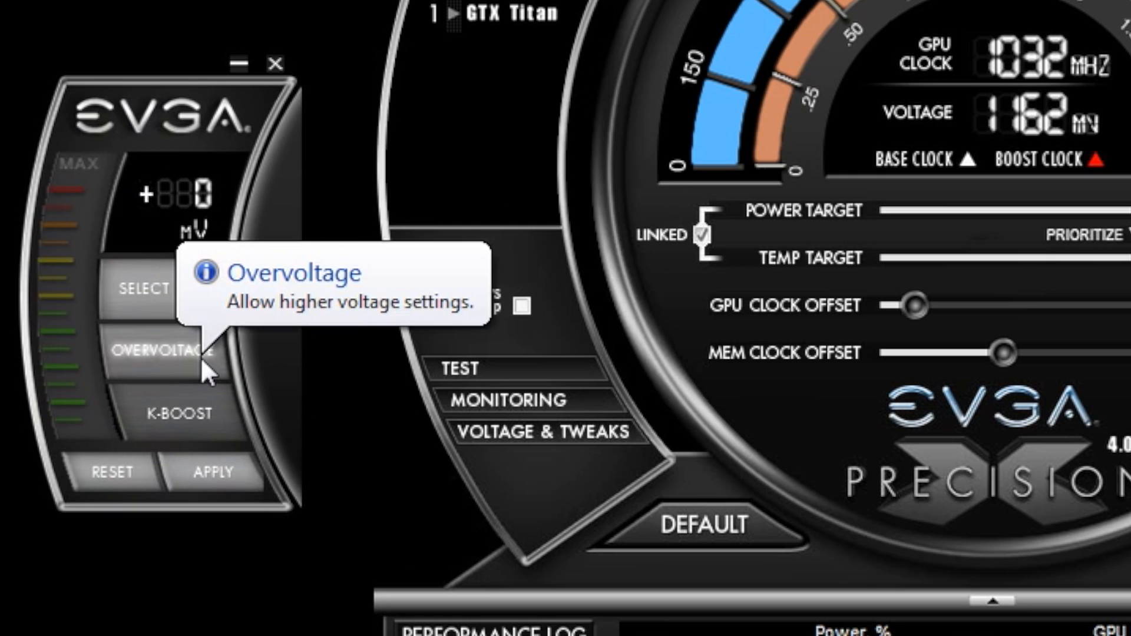
Step: Enable overvoltage, accept the risk agreement, and apply +38 mV (1.175 V)
left_click(162, 352)
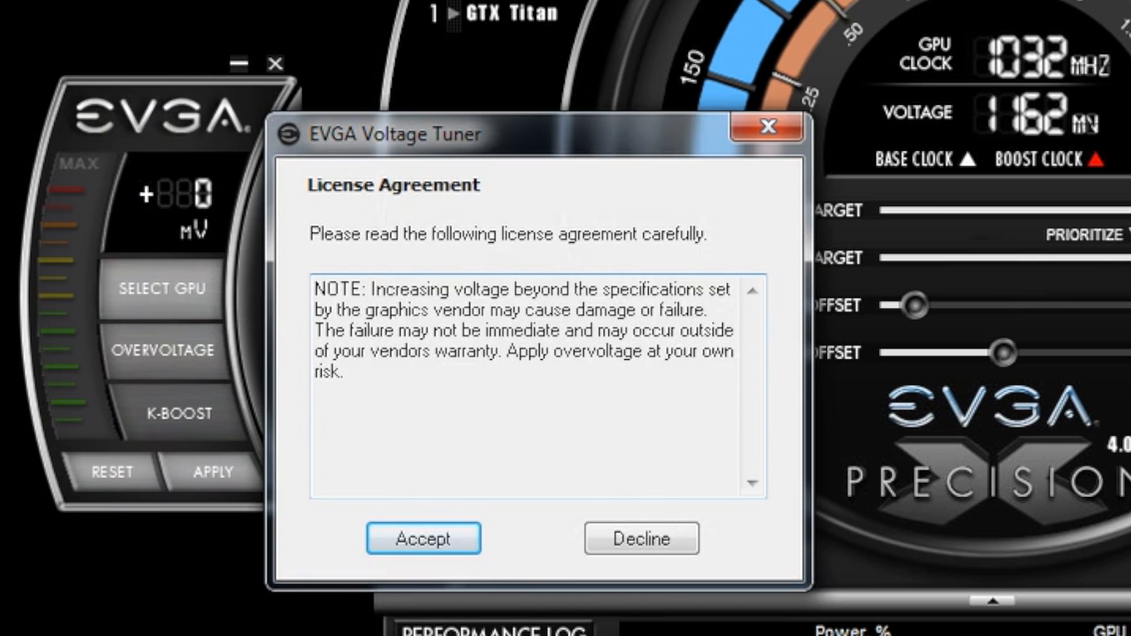
left_click(424, 537)
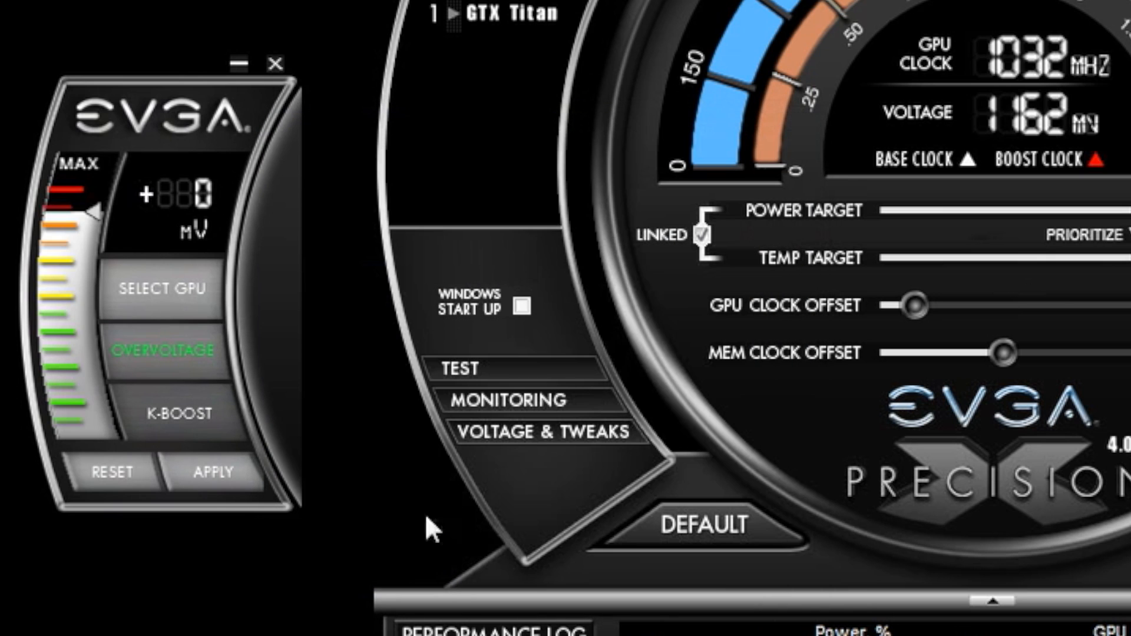
mouse_move(101, 209)
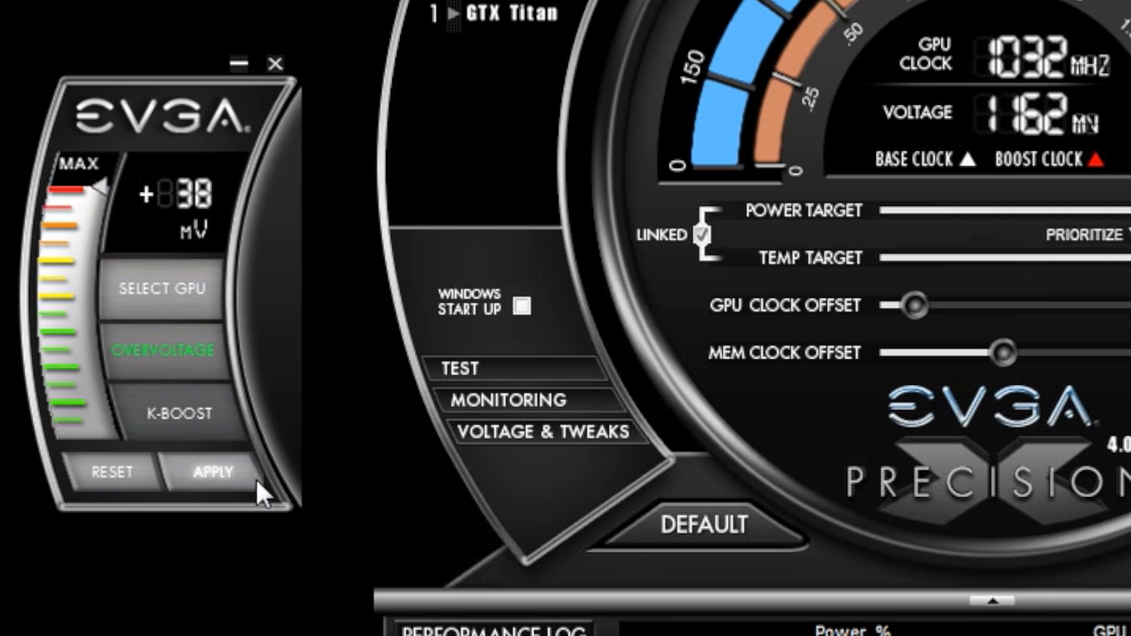
left_click(212, 472)
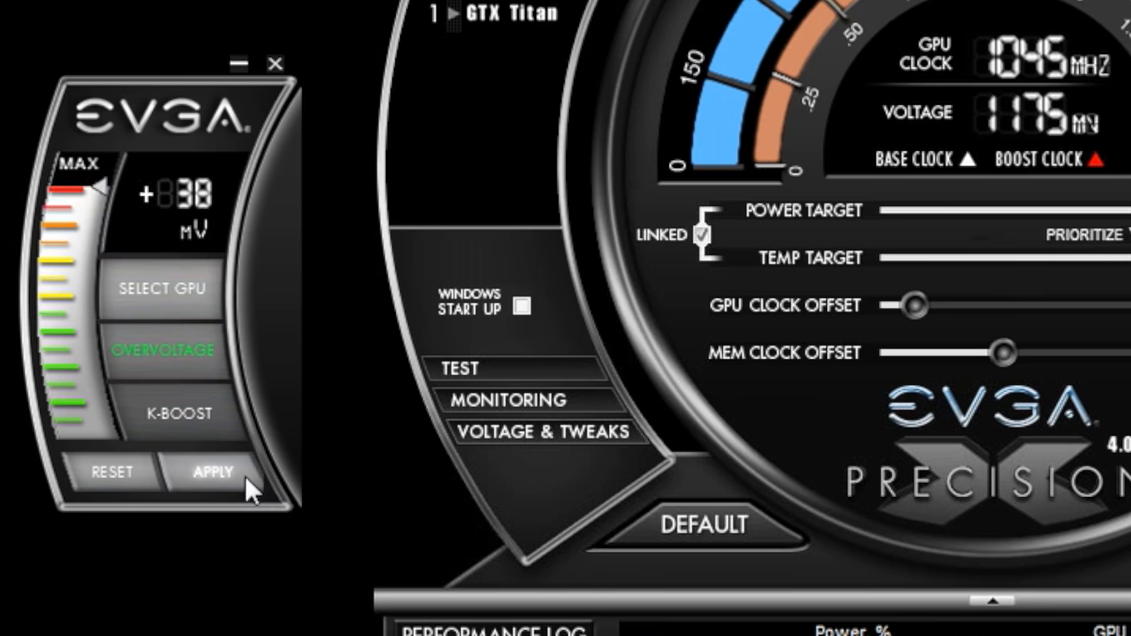
mouse_move(349, 92)
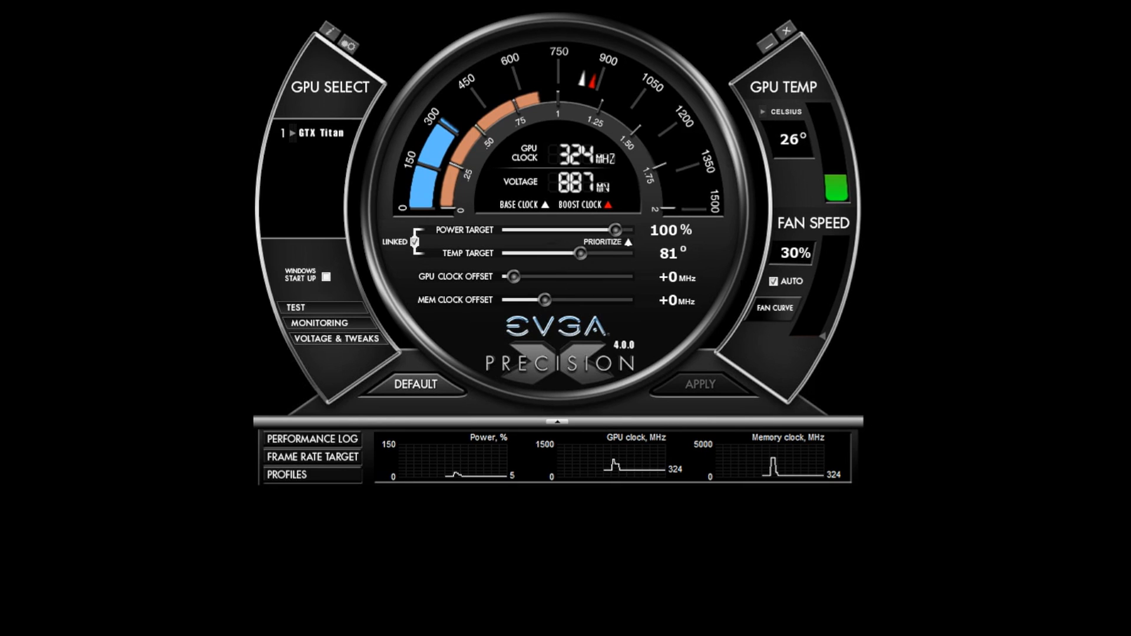
Step: Switch to a custom fan curve and set 60% at 50 °C and about 69% near 70 °C
left_click(775, 282)
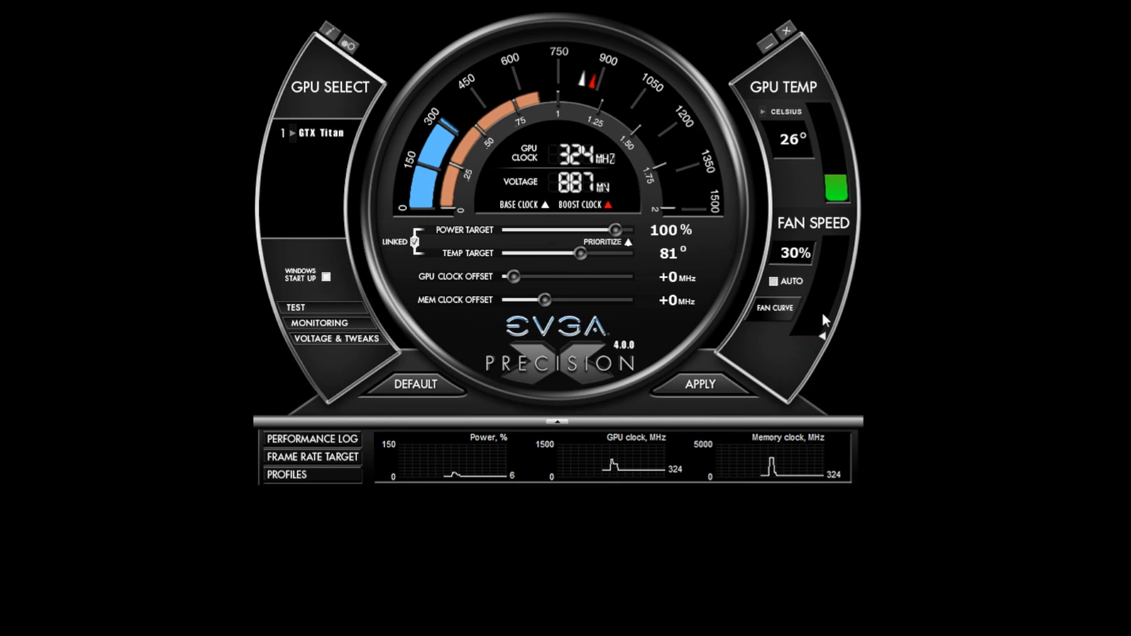
left_click(699, 385)
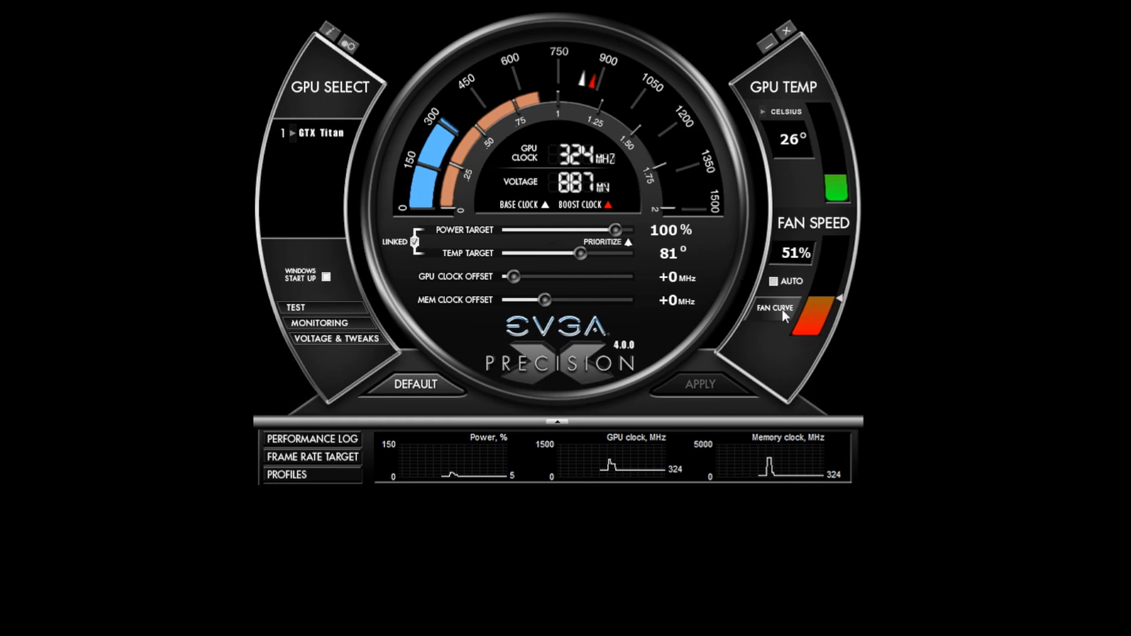
left_click(774, 308)
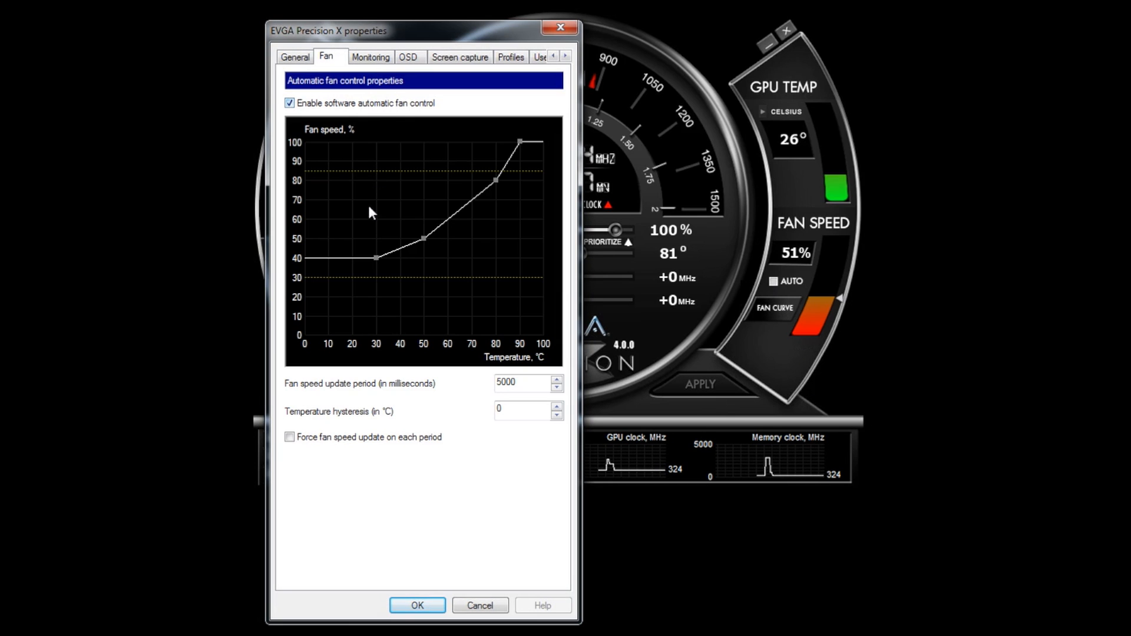
mouse_move(425, 240)
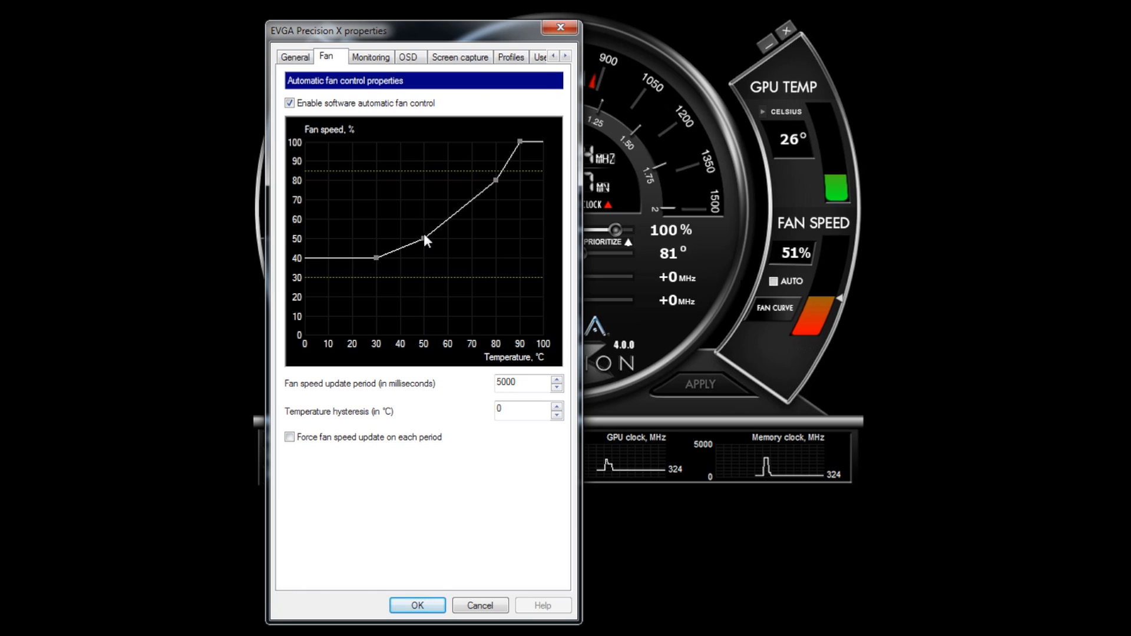
left_click_drag(423, 237, 423, 215)
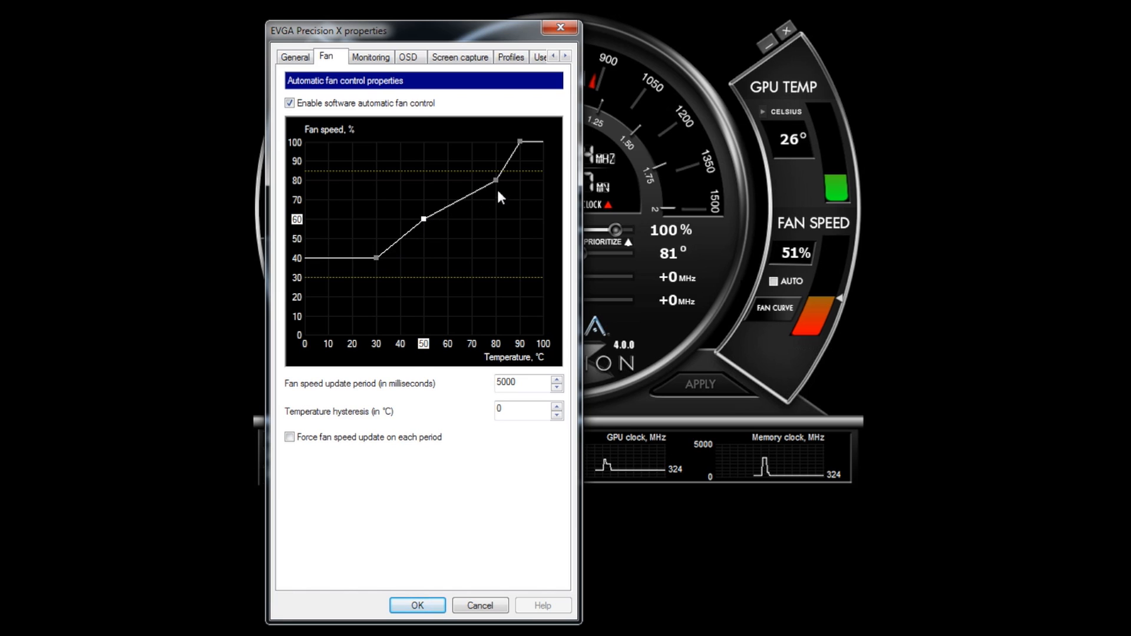
left_click_drag(497, 180, 470, 201)
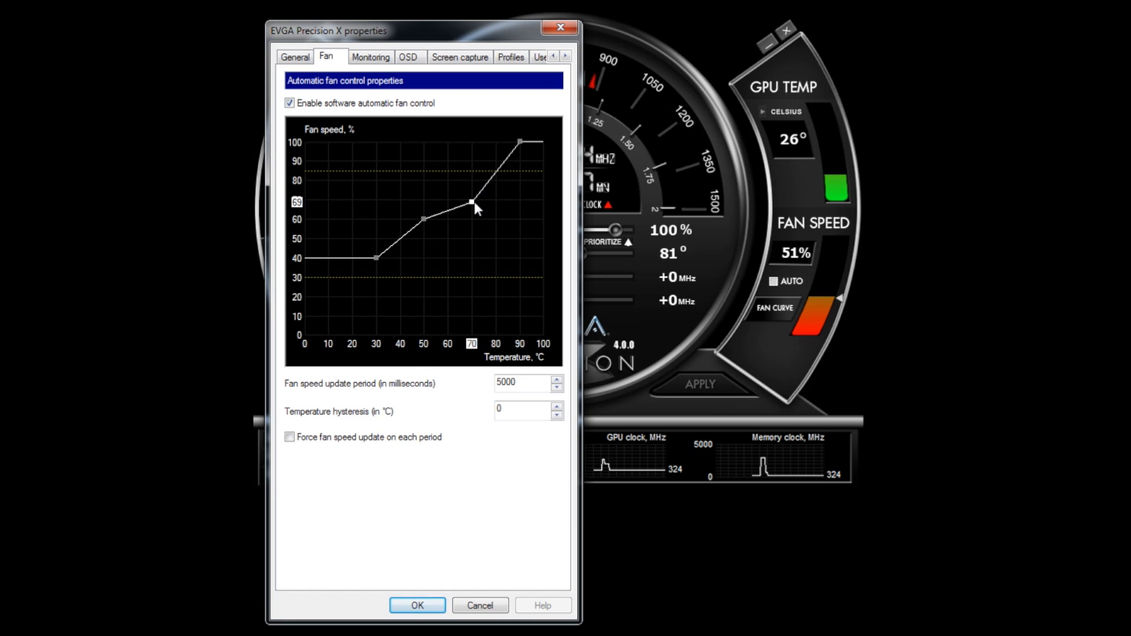
left_click_drag(469, 202, 498, 186)
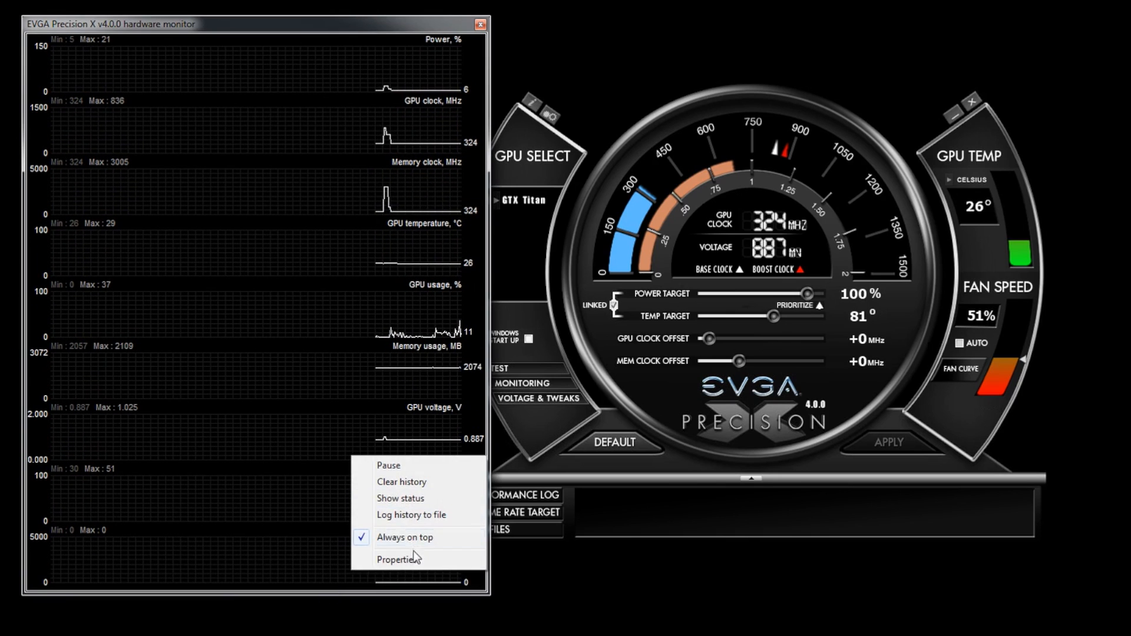
Step: In monitoring properties, enable the Framerate and Frametime graphs
left_click(397, 558)
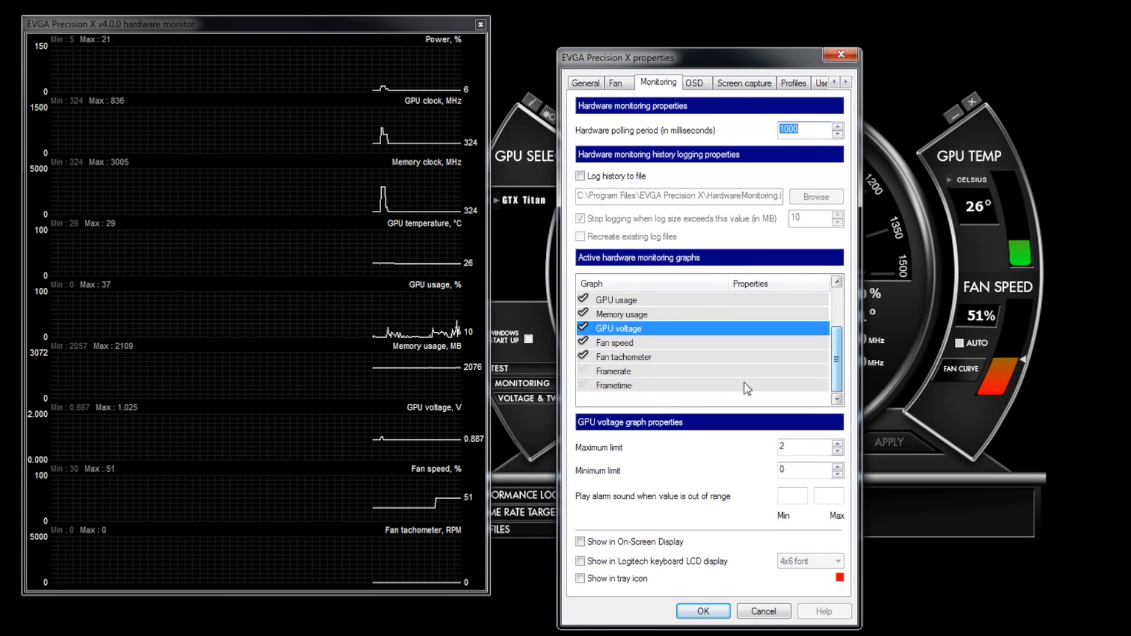
left_click(613, 385)
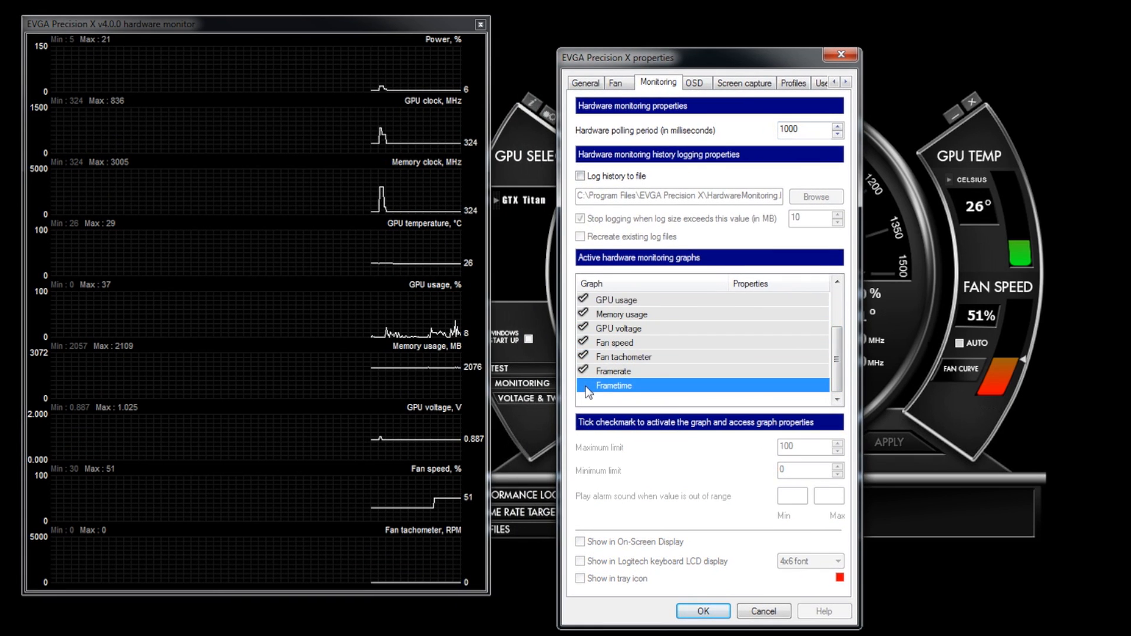
left_click(582, 385)
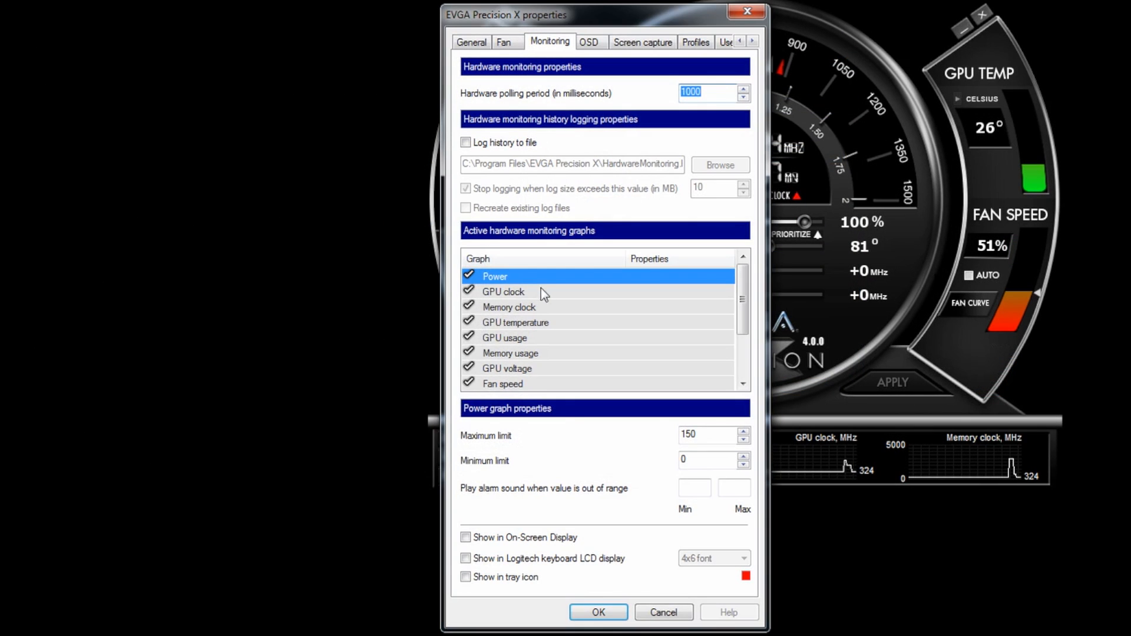
Step: Tick Show in On-Screen Display for GPU clock and Memory clock, then close properties
left_click(502, 291)
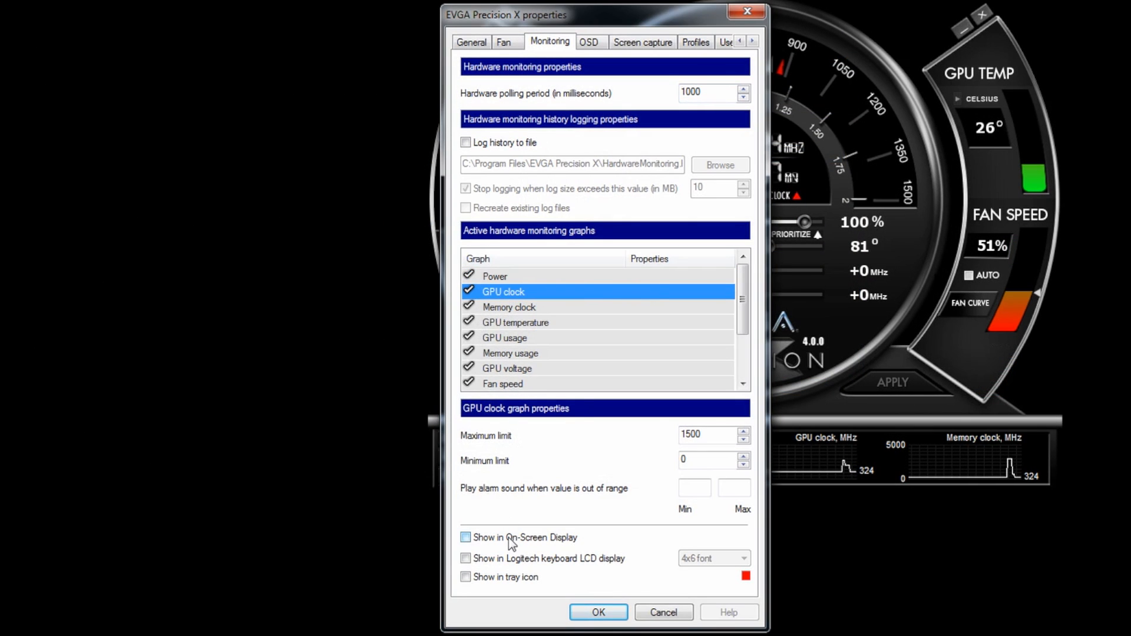
left_click(509, 306)
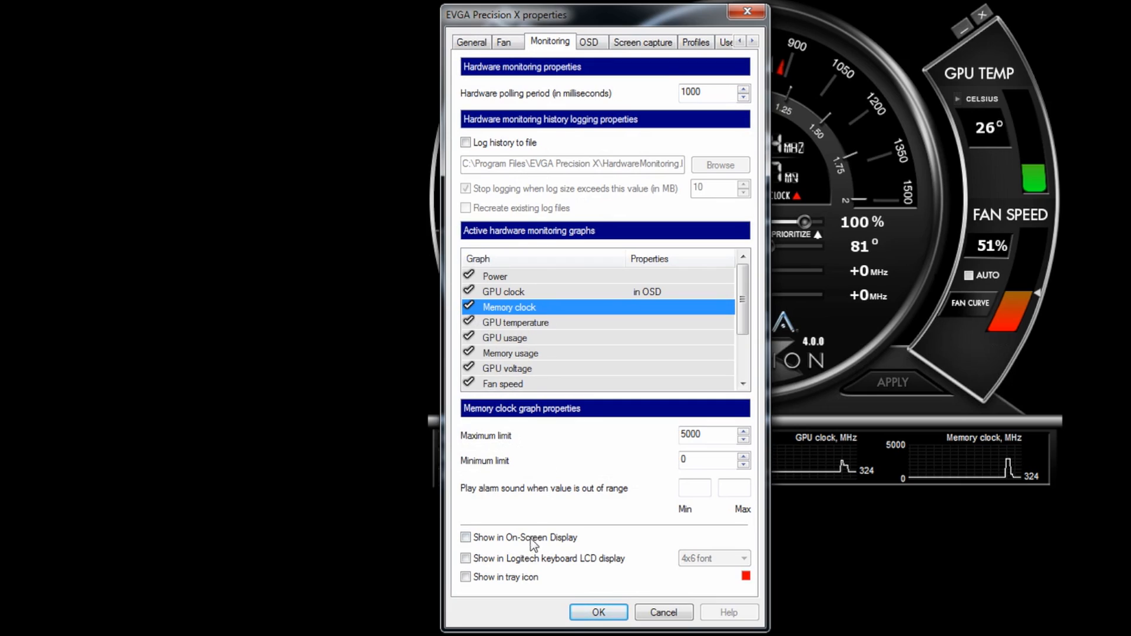
left_click(465, 537)
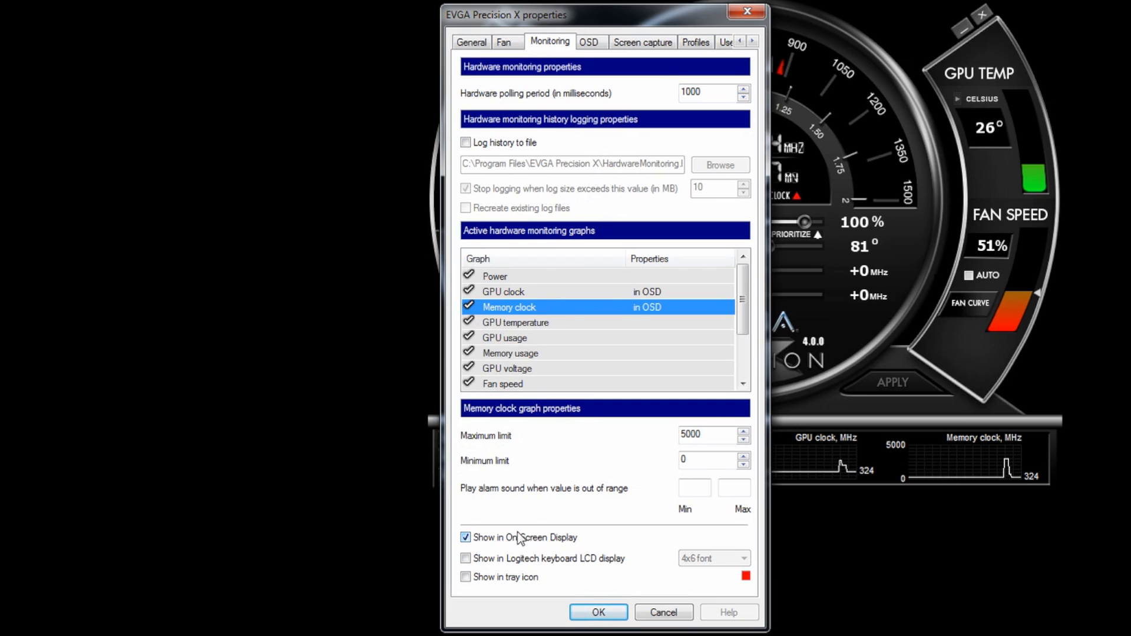
left_click(515, 323)
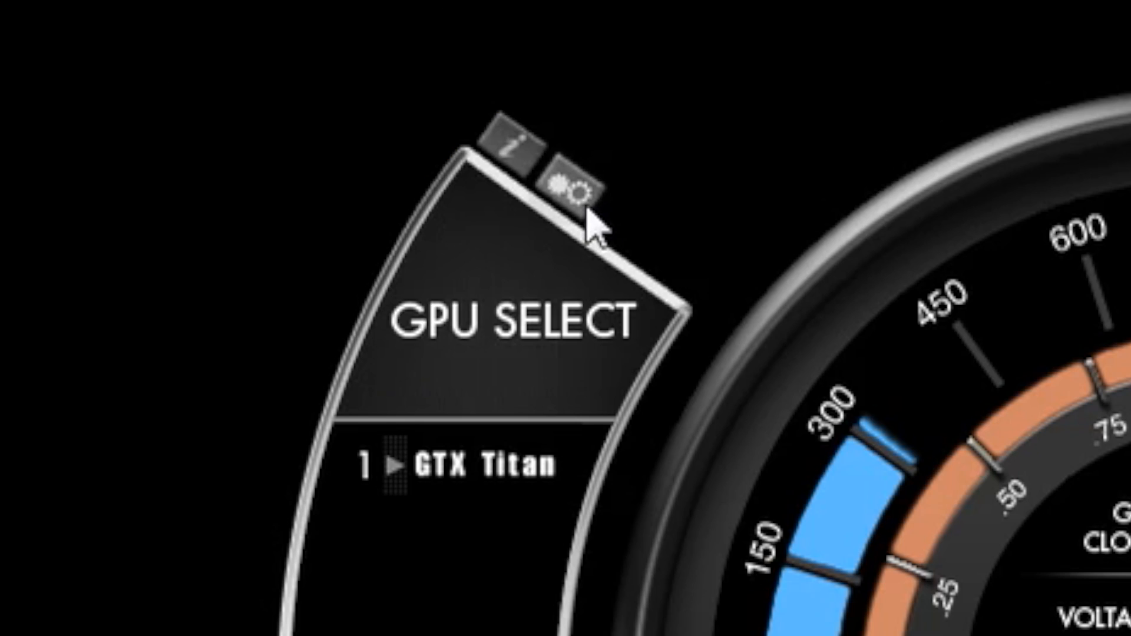
Step: From the Precision X settings, launch Pixel Clock OC configuration for Monitor 0
left_click(573, 186)
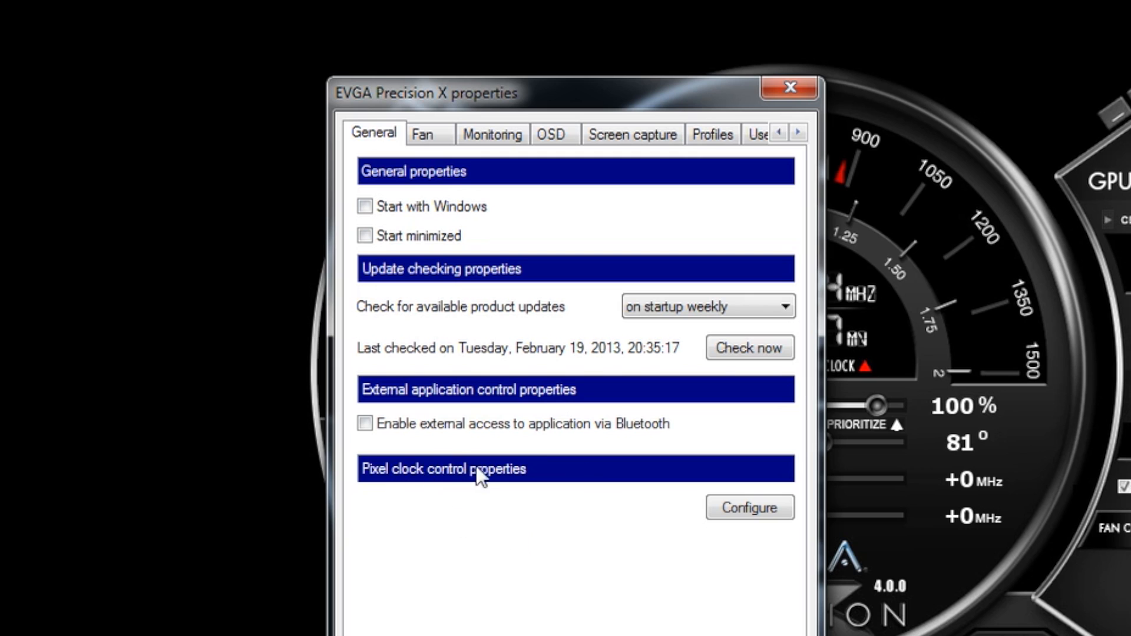
left_click(748, 507)
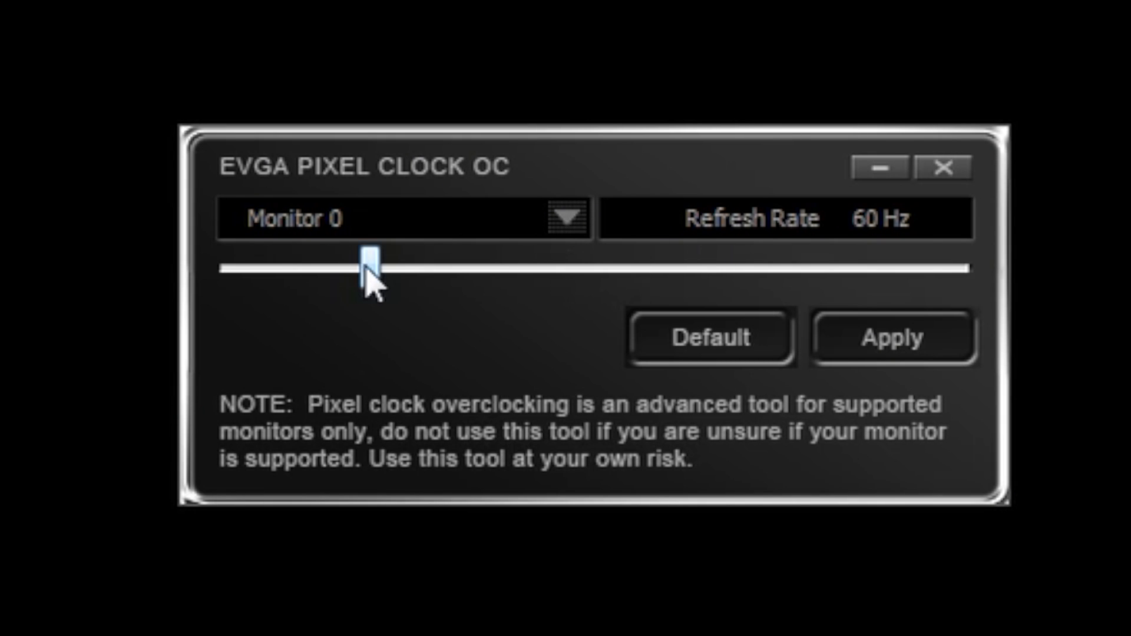
Step: Drag the refresh rate slider up through 68, 88, 105 and 125 to 130 Hz
left_click_drag(367, 269, 401, 269)
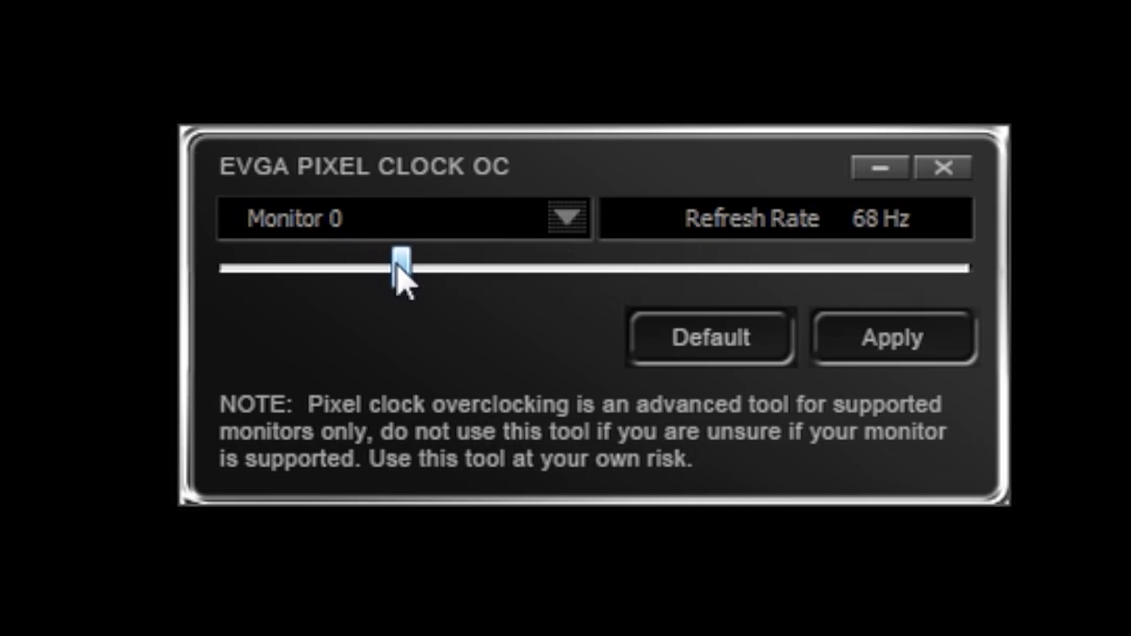
left_click_drag(401, 266, 472, 266)
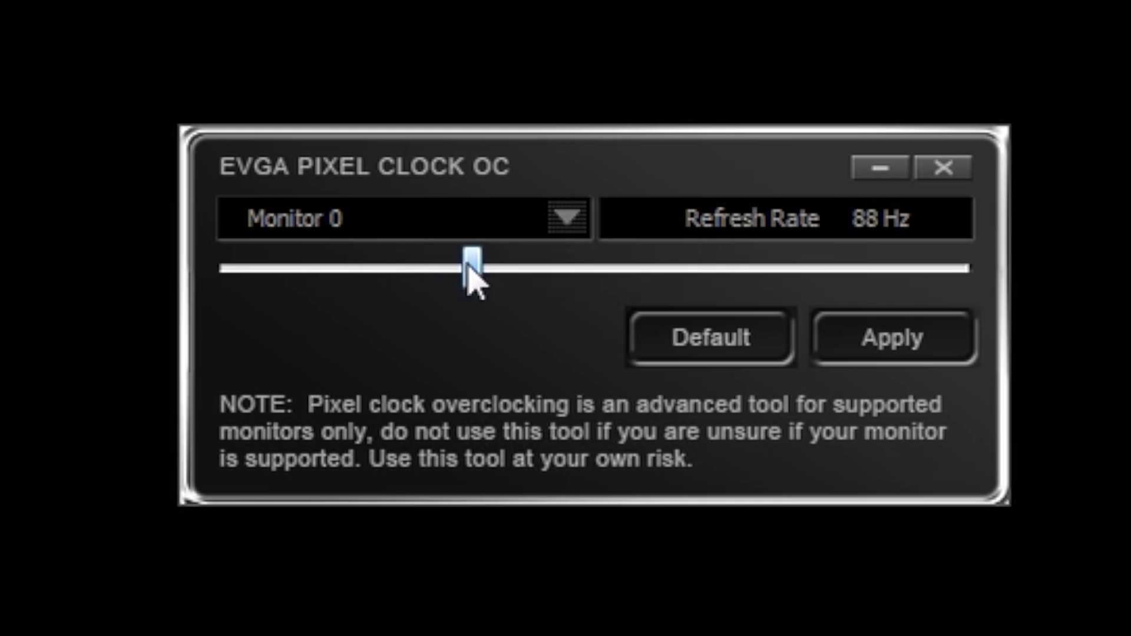
left_click_drag(469, 269, 527, 269)
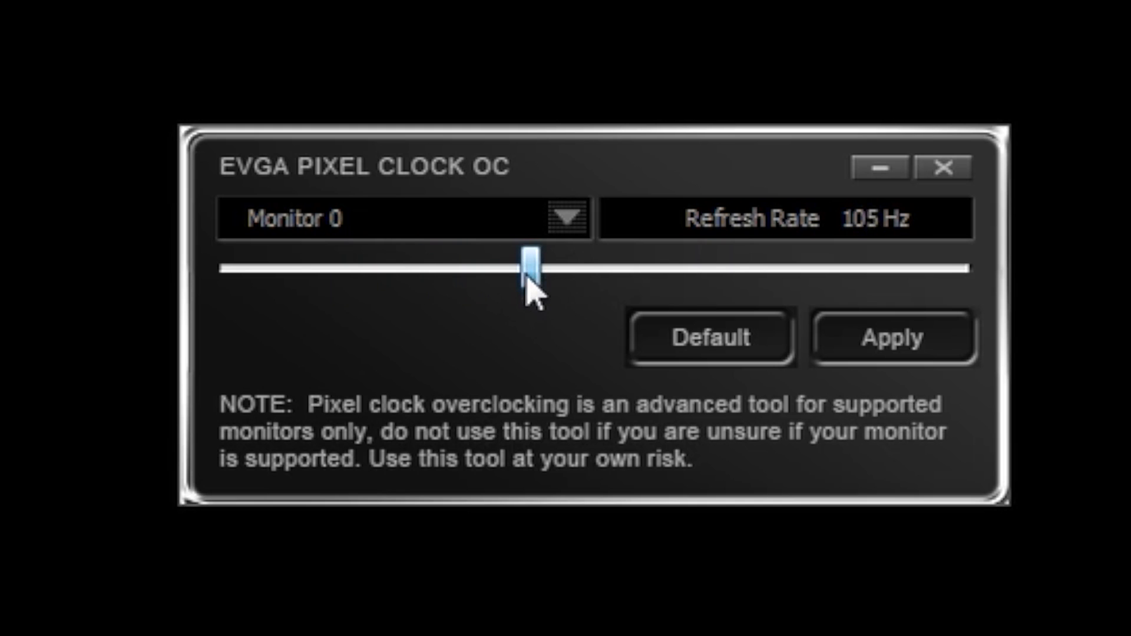
left_click_drag(526, 270, 595, 270)
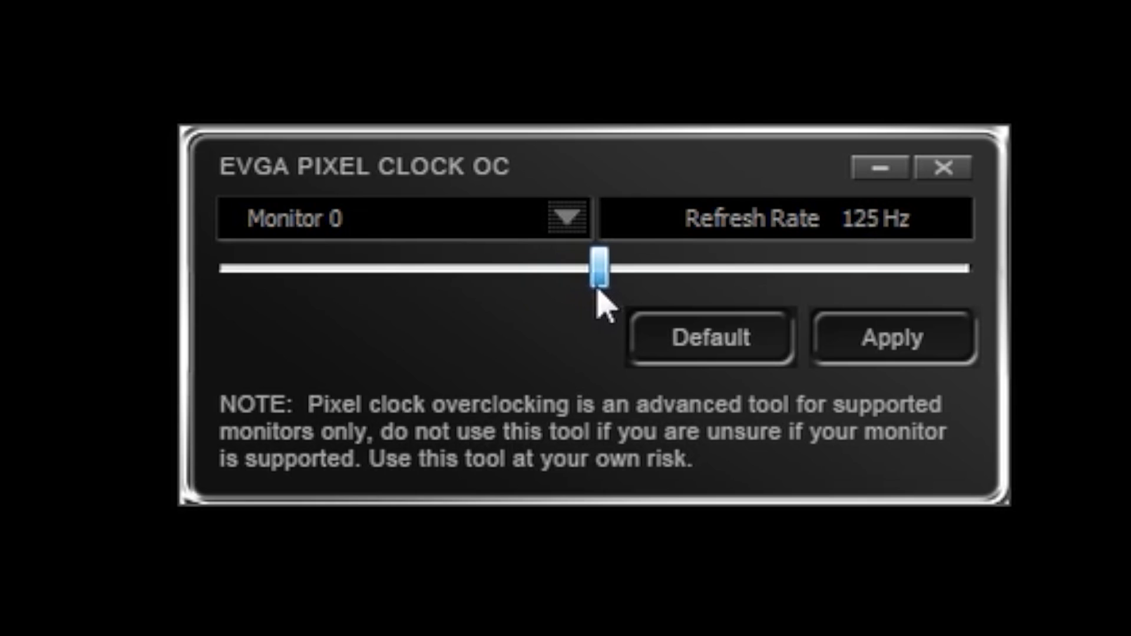
left_click_drag(593, 268, 617, 269)
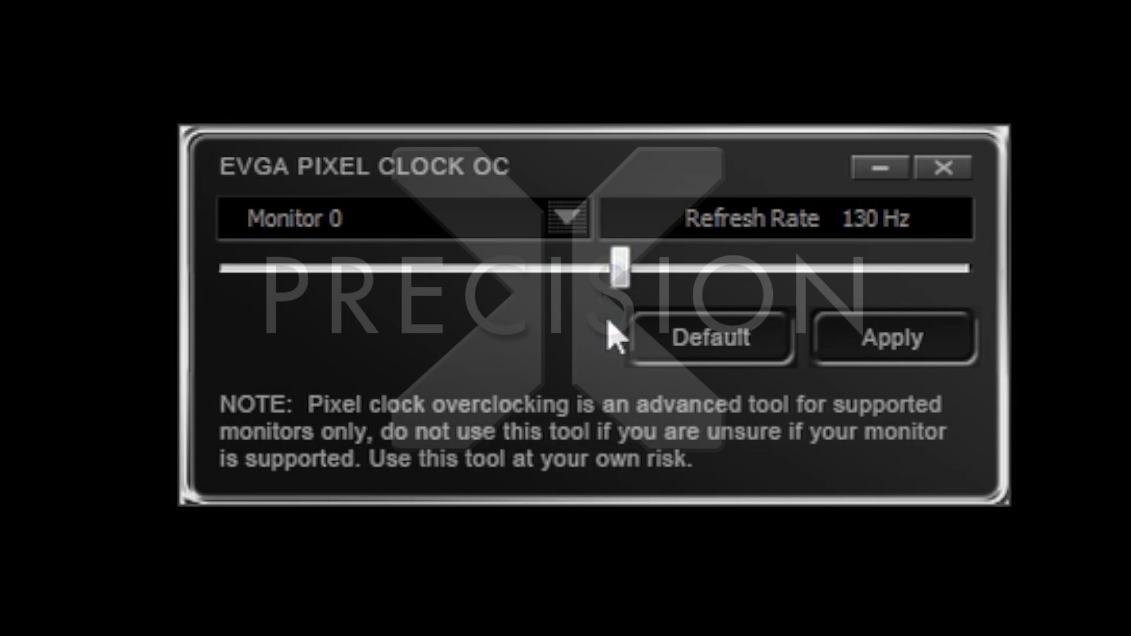